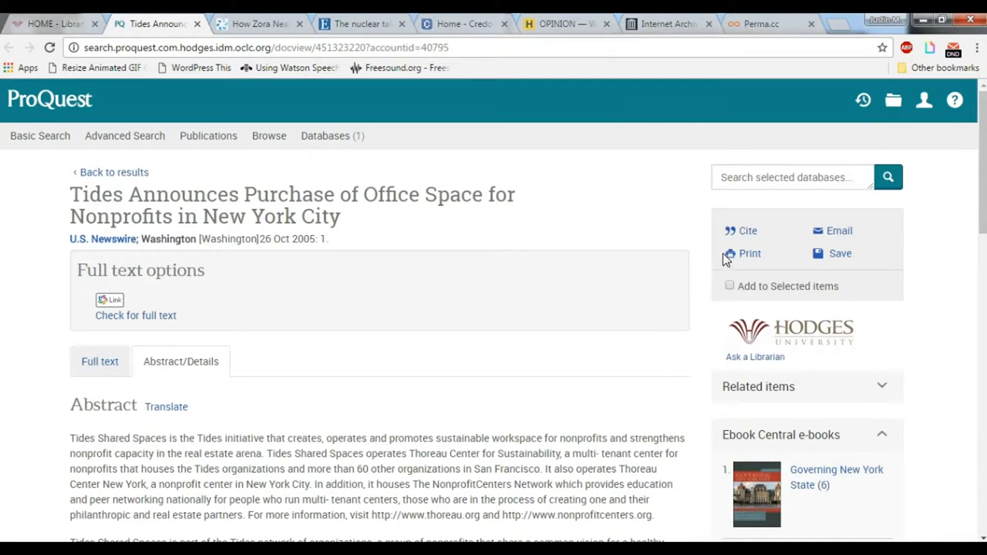
View ProQuest's APA citation for the Tides press release, inspecting its URL.
click(746, 231)
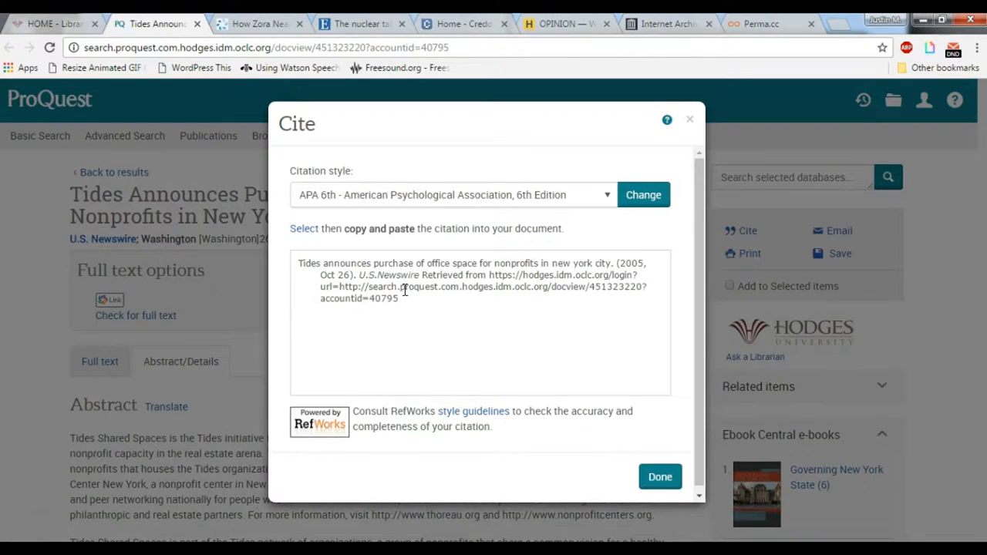
double_click(488, 286)
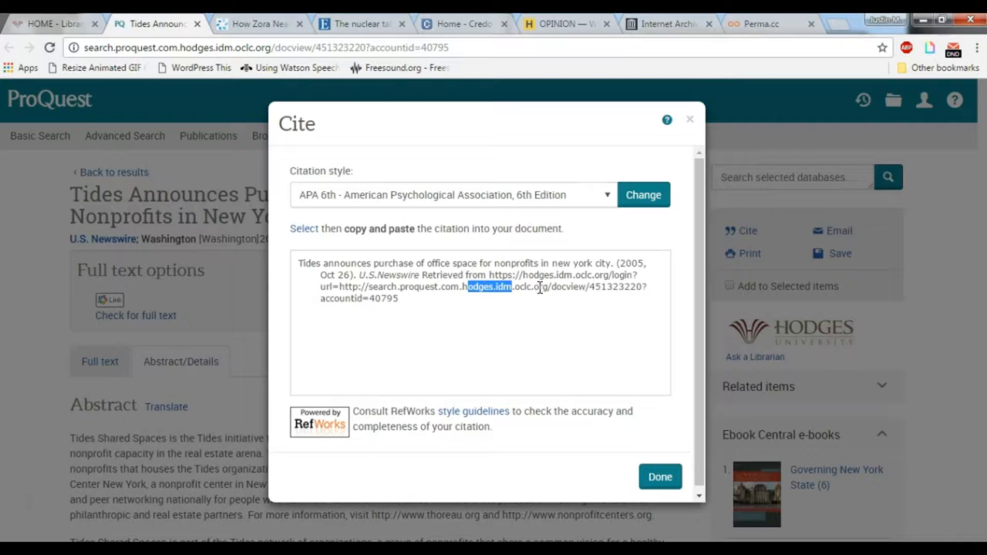
mouse_move(690, 121)
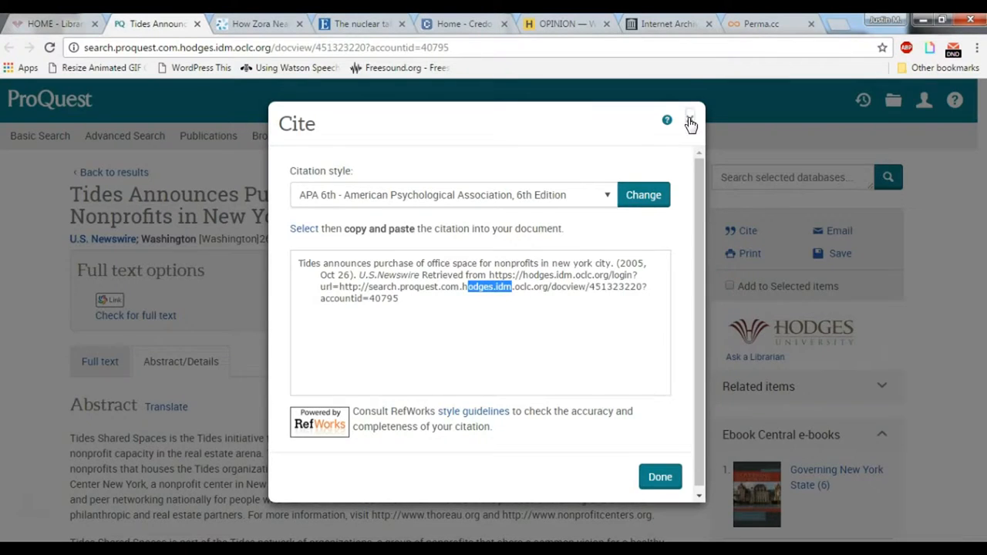
click(690, 122)
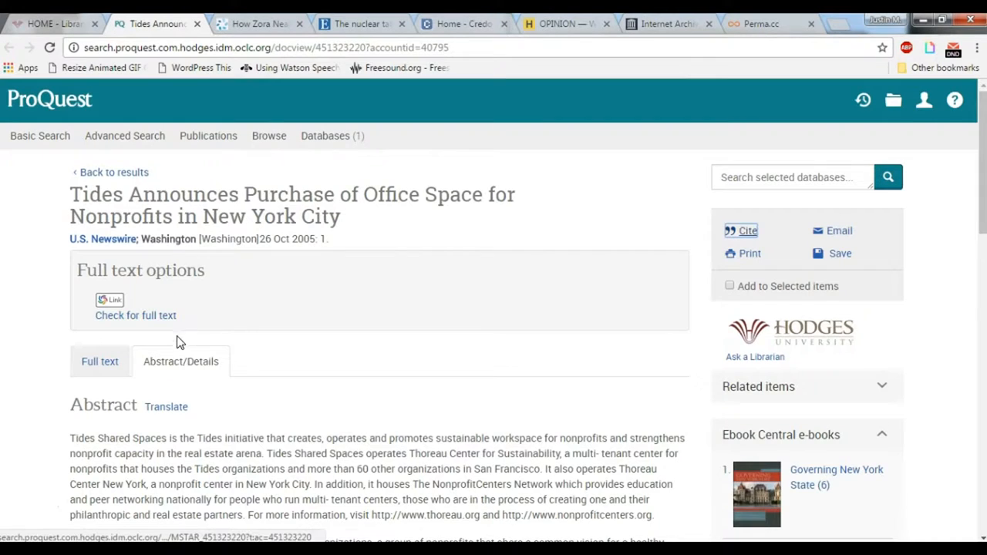
Select the Tides article's permanent Document URL in the Details section.
scroll(down, 3)
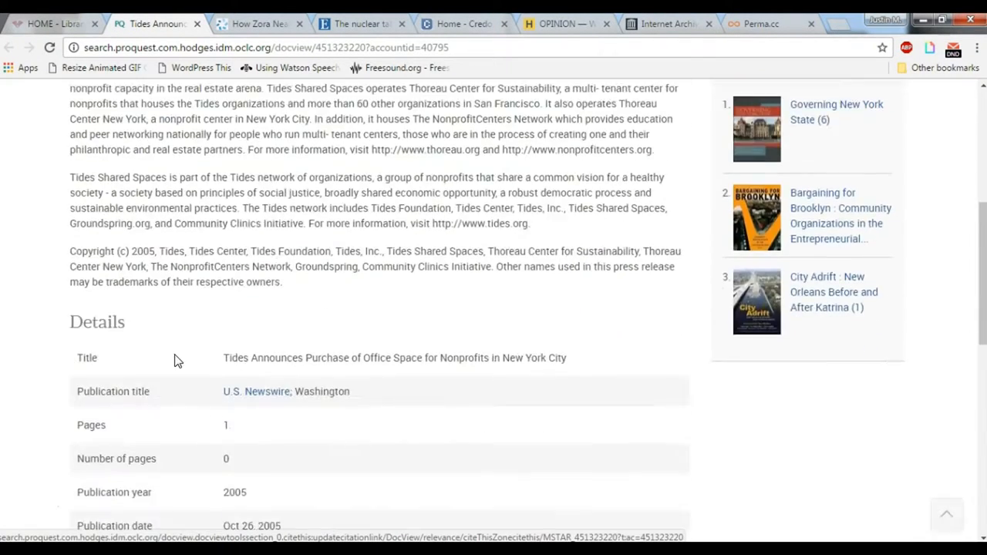
scroll(down, 3)
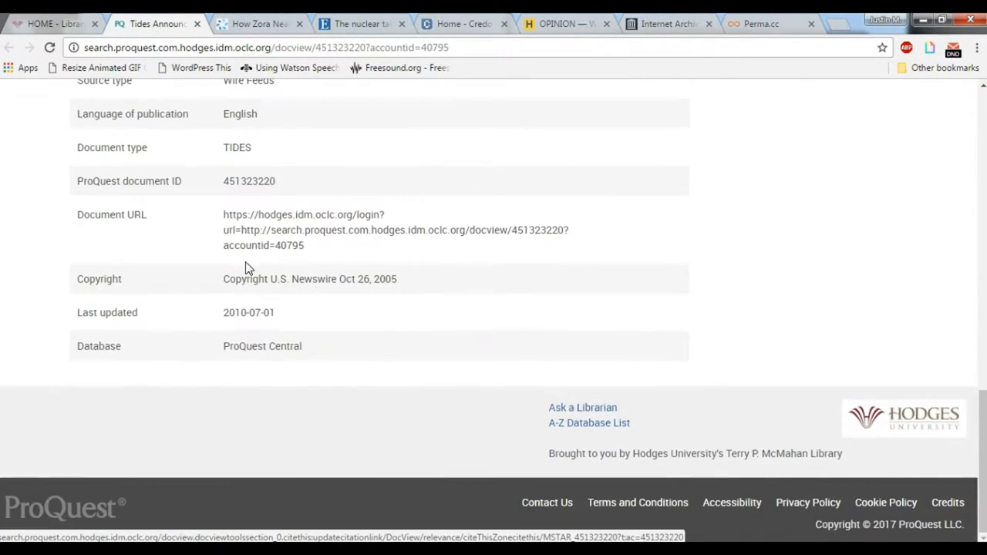
drag(223, 214, 305, 245)
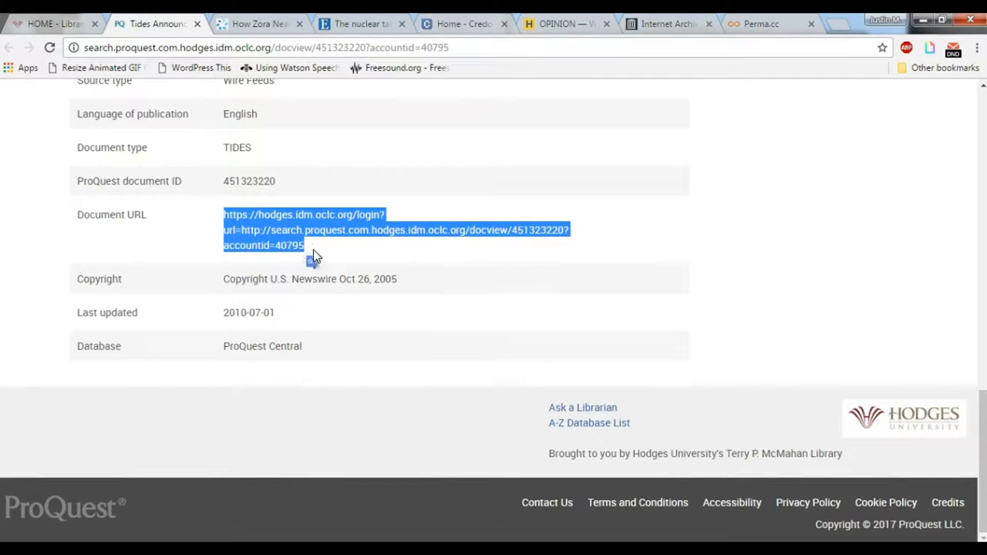
Show the Zora Neale Hurston article's citation in APA 6th Edition format in Gale.
click(258, 24)
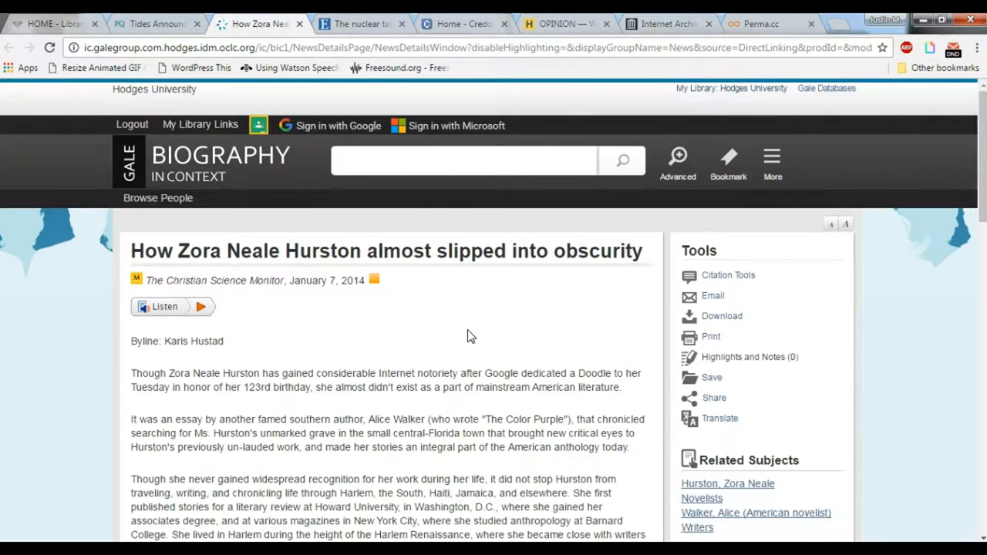
click(727, 275)
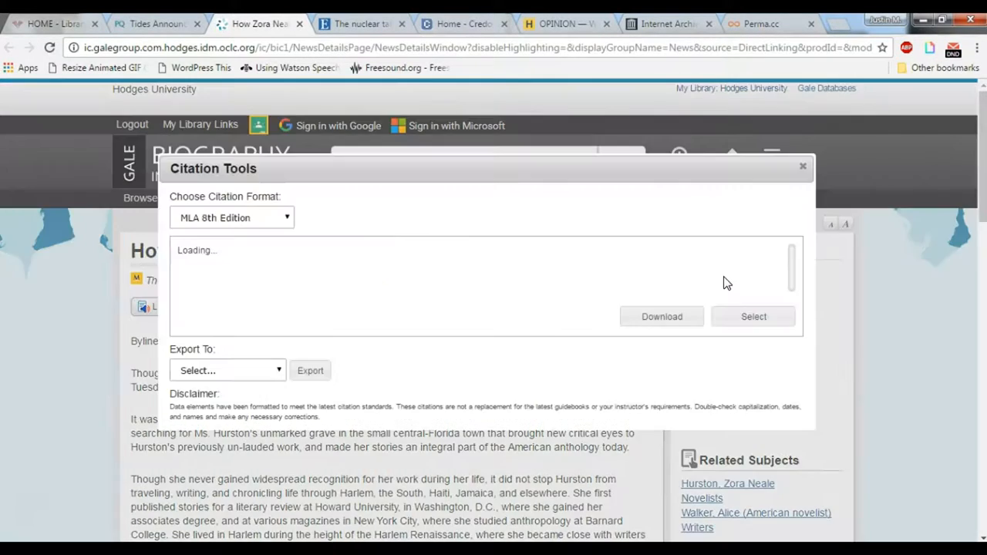
click(231, 217)
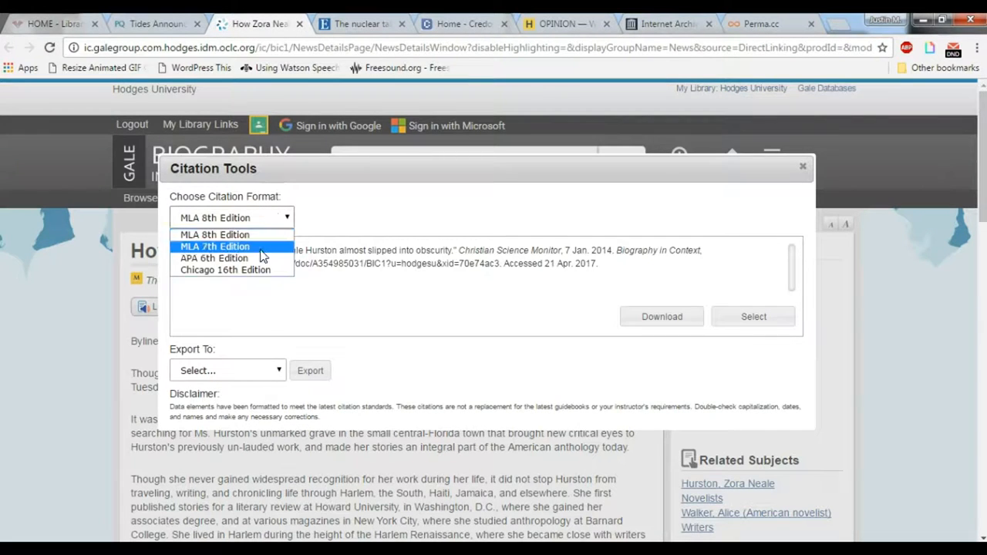
click(213, 257)
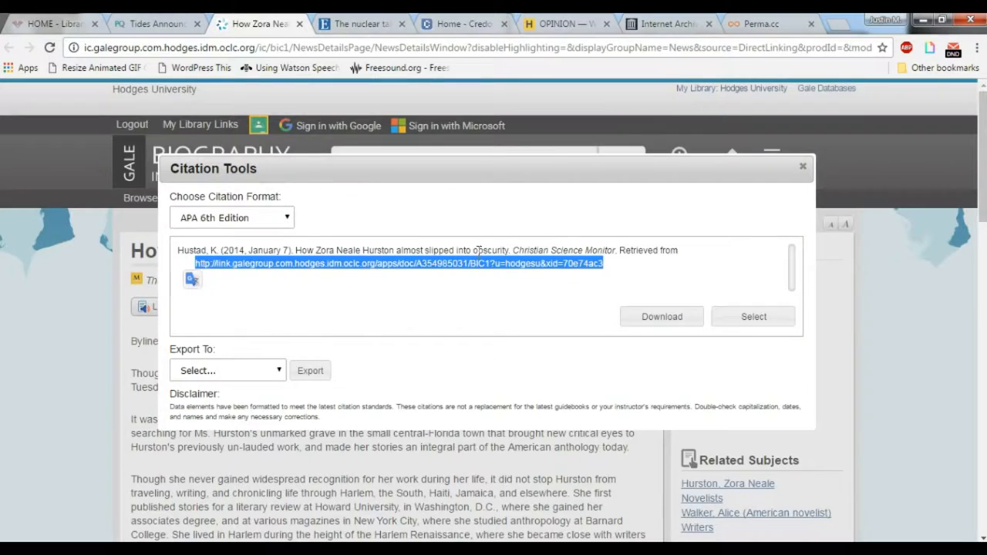
Display and select the EBSCOhost permalink for the nuclear taboo article.
click(359, 24)
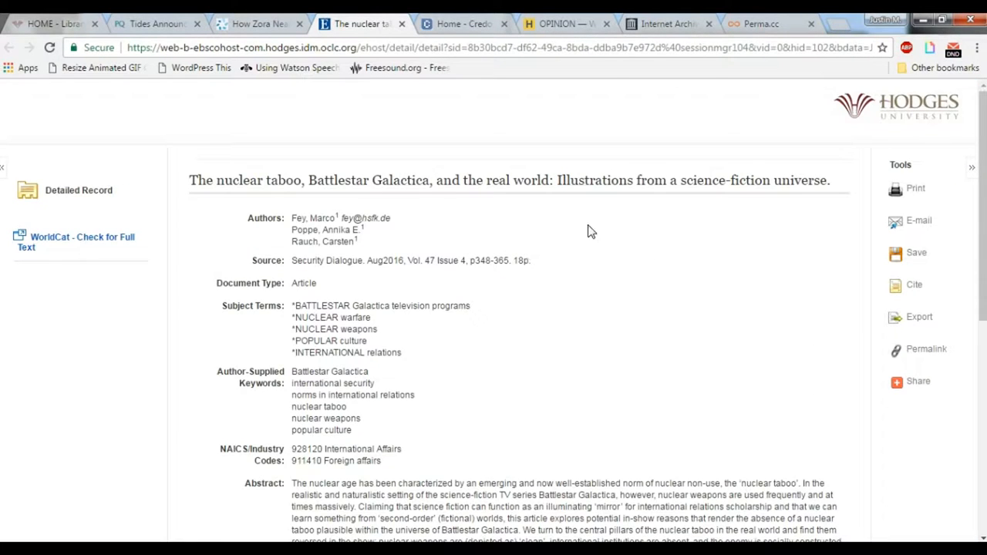
mouse_move(913, 349)
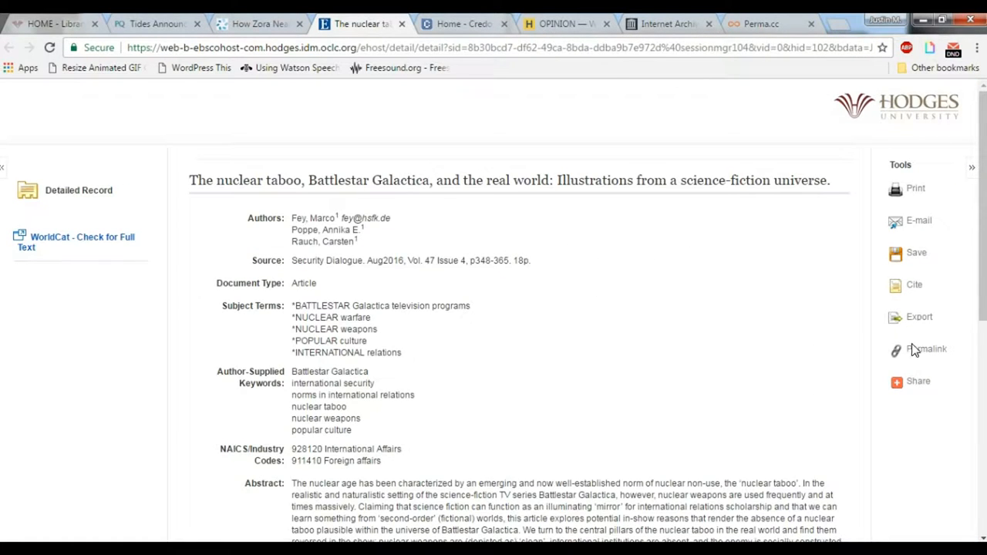
click(926, 348)
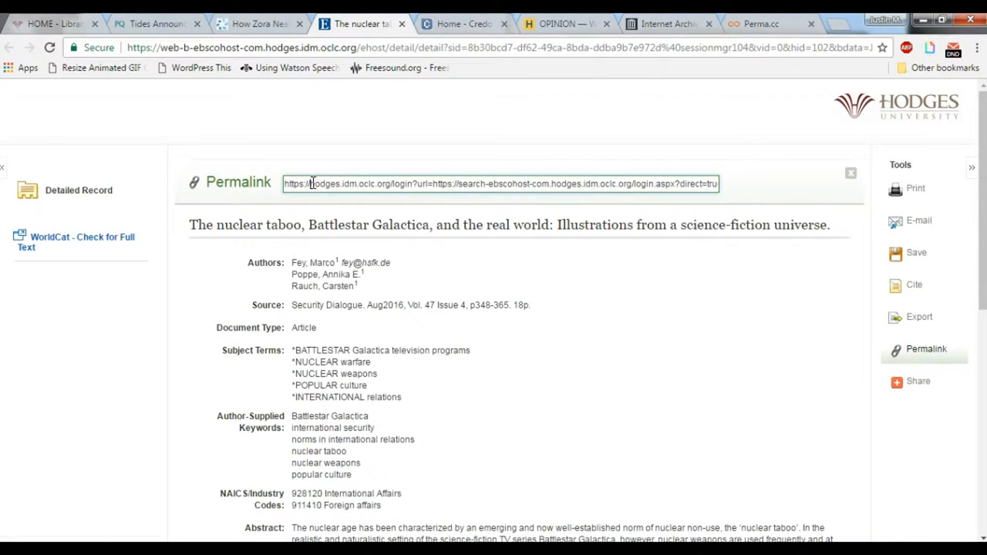
click(462, 23)
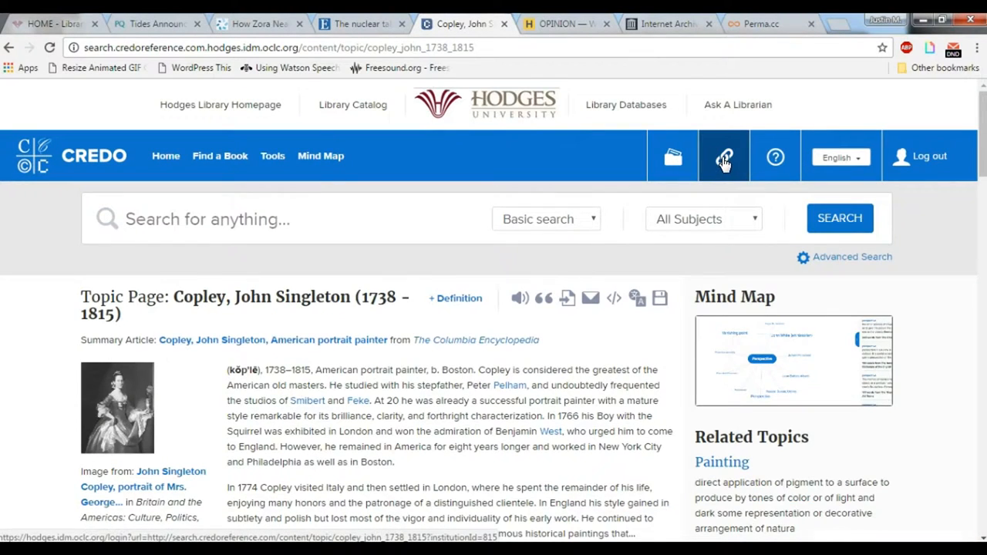
mouse_move(723, 156)
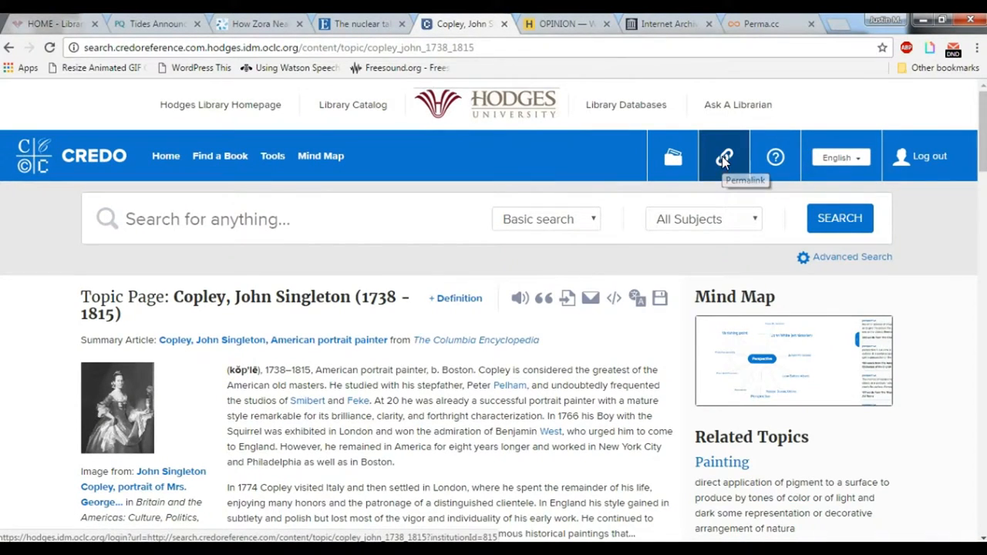
View the Credo Reference permalink for the John Singleton Copley topic page.
click(723, 157)
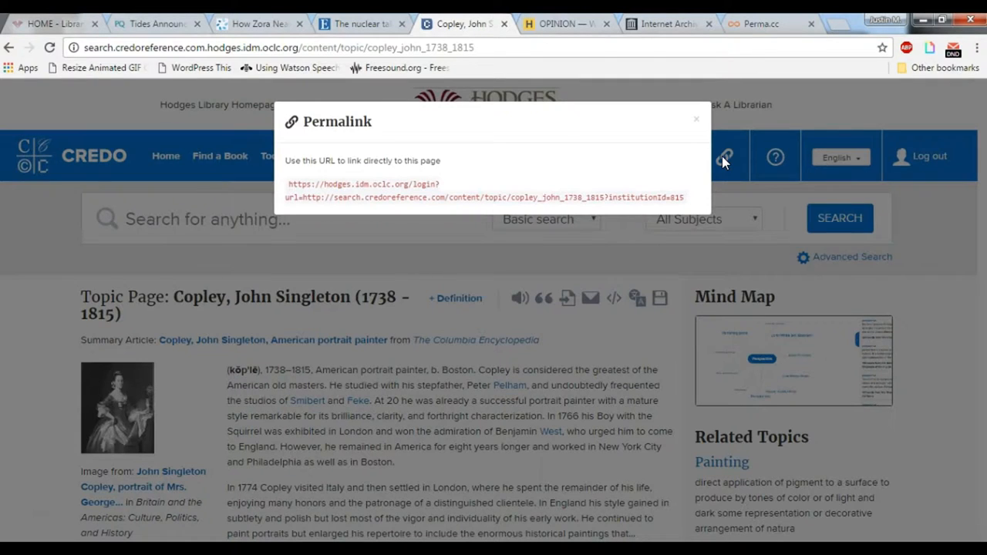
mouse_move(639, 193)
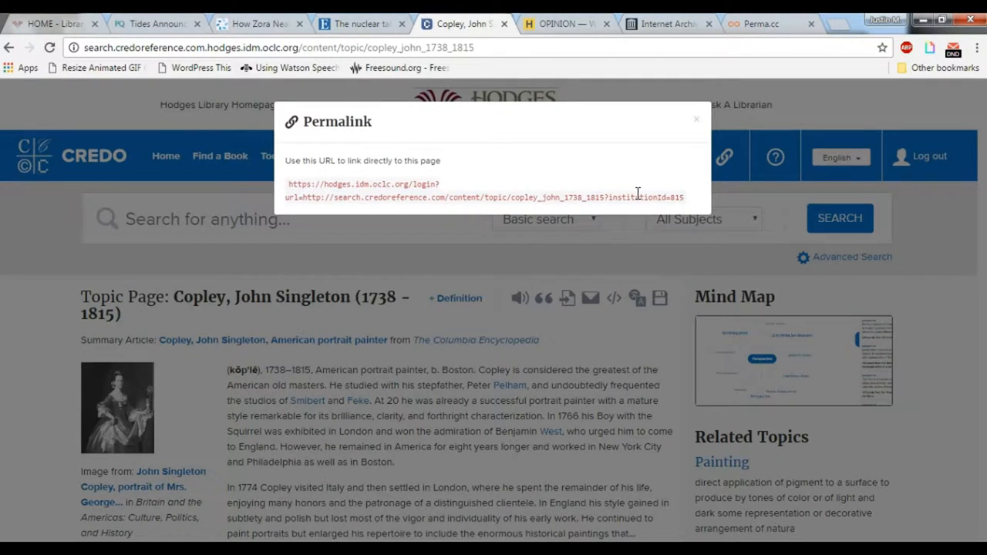
mouse_move(461, 166)
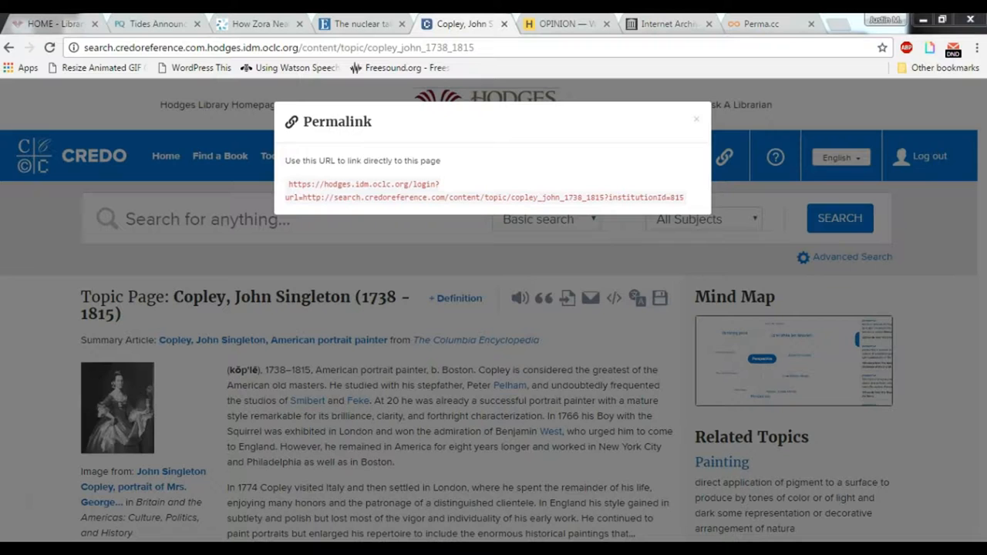
mouse_move(429, 411)
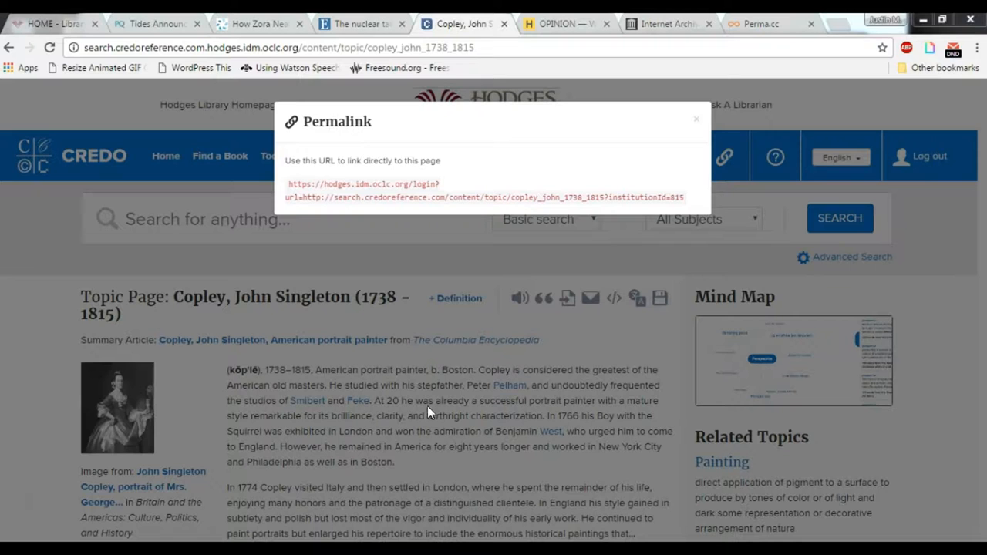
click(696, 119)
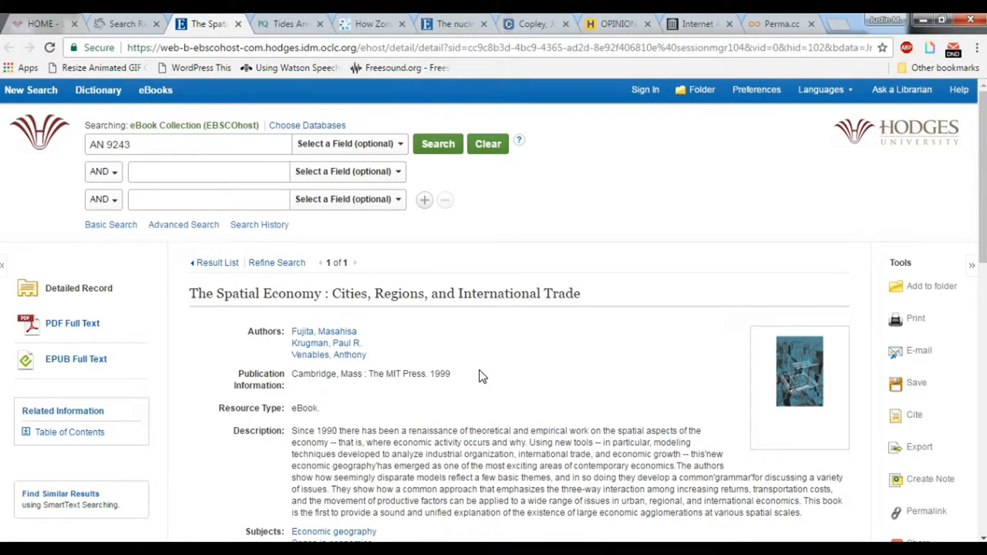
Scroll The Spatial Economy record to view its subject headings.
scroll(down, 3)
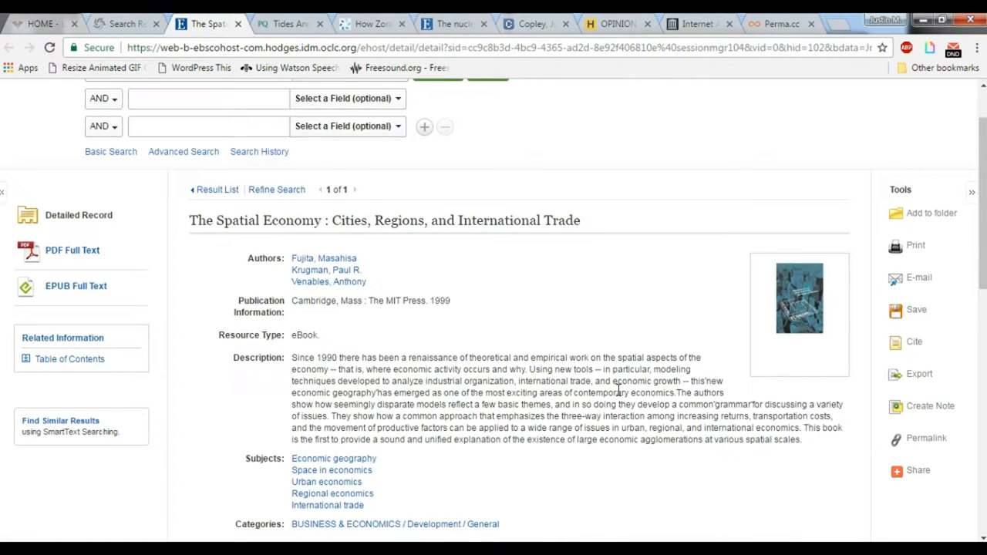
Select the web address of the Hechinger Report rural youth college success article.
click(613, 23)
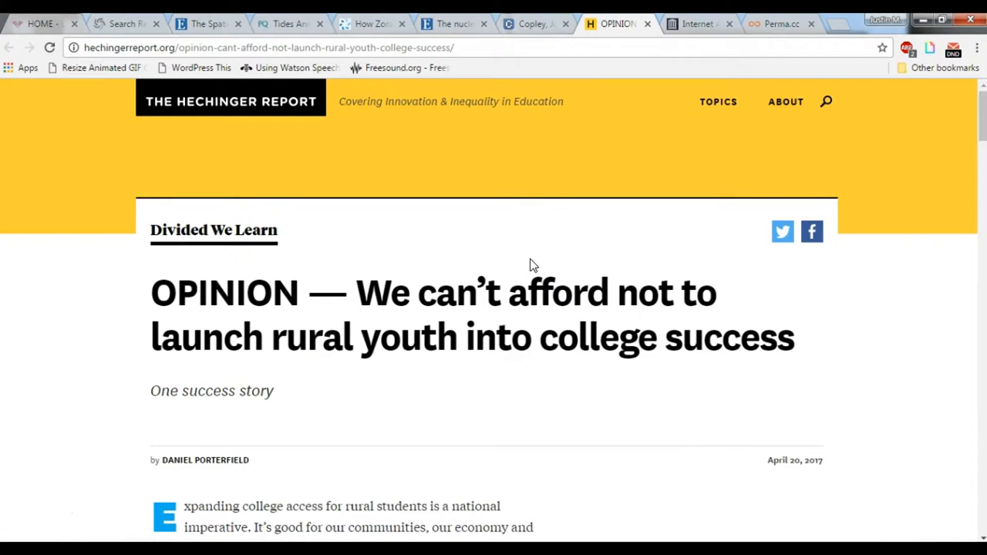
scroll(down, 3)
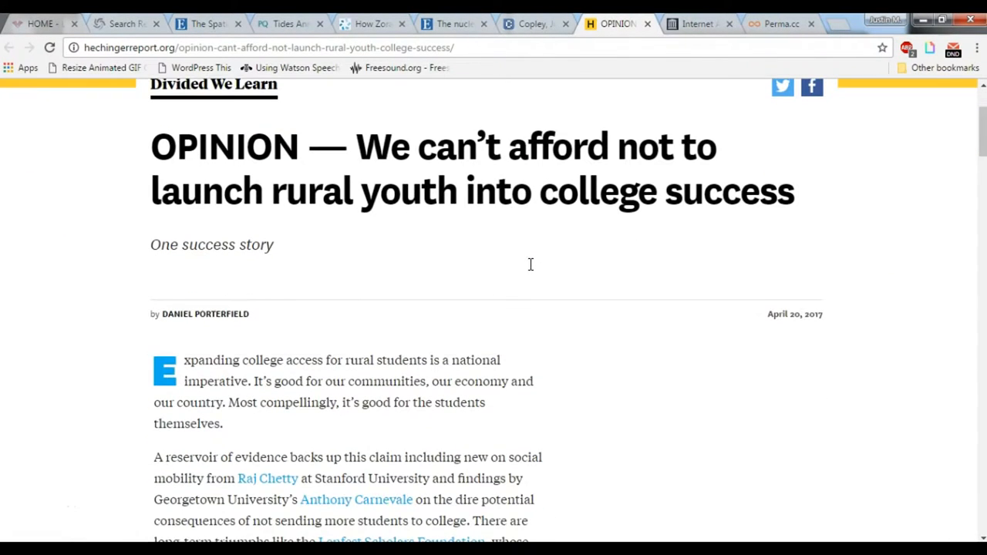
mouse_move(519, 350)
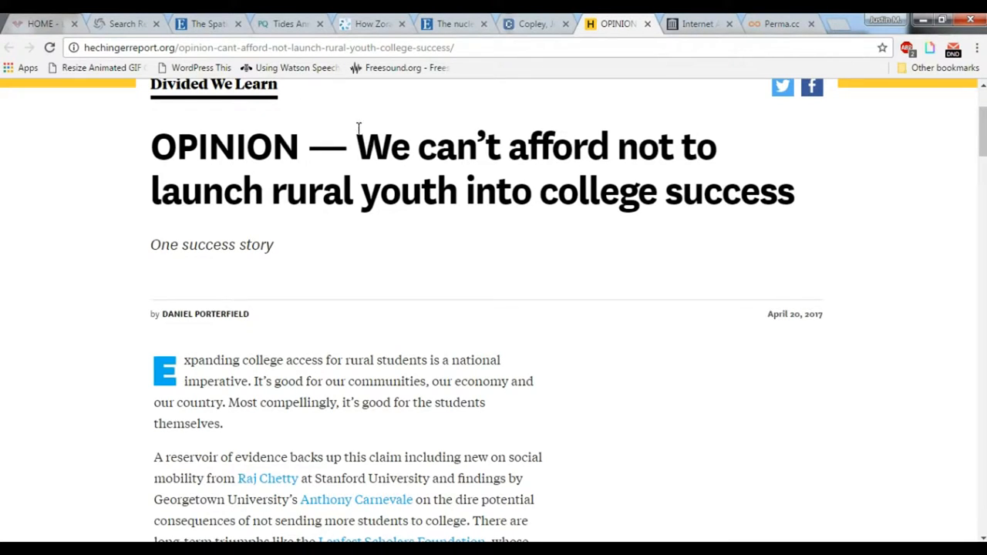
click(267, 48)
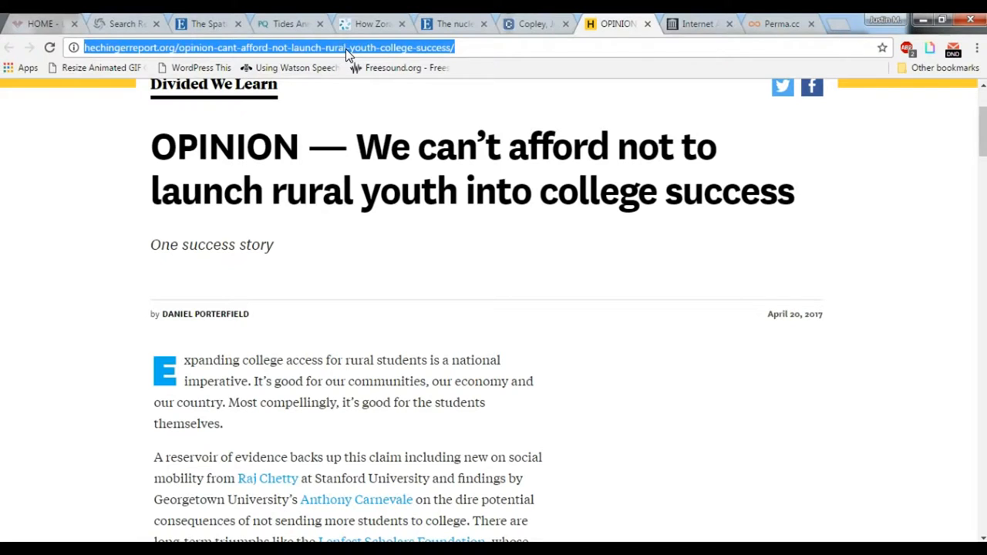
mouse_move(696, 23)
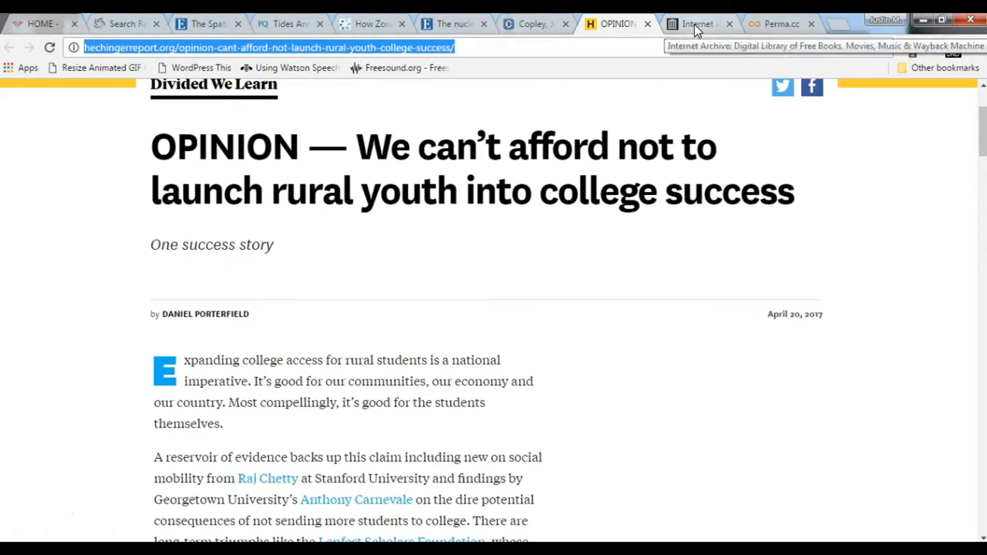
Select the address of the Wayback Machine's 'Hrm.' not-archived result page.
click(693, 23)
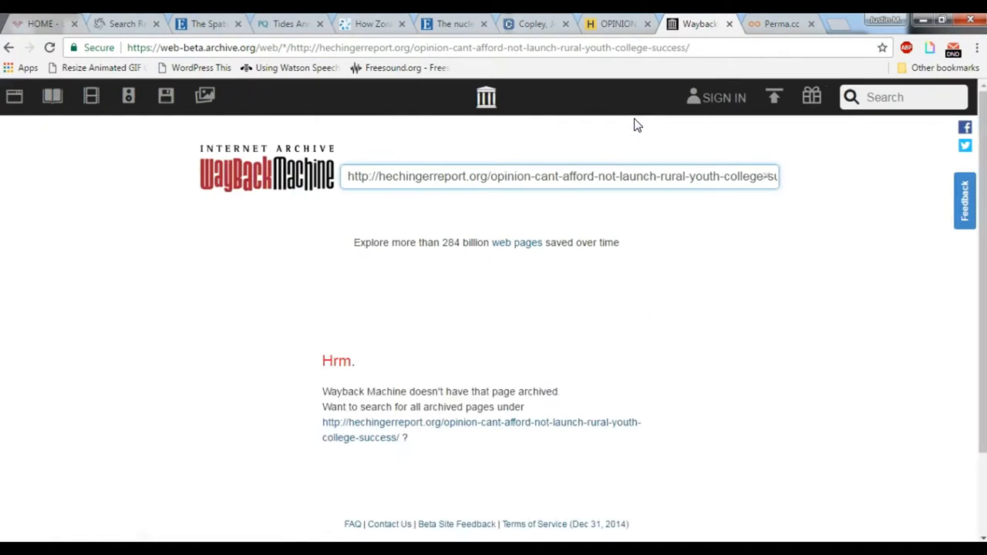
mouse_move(621, 129)
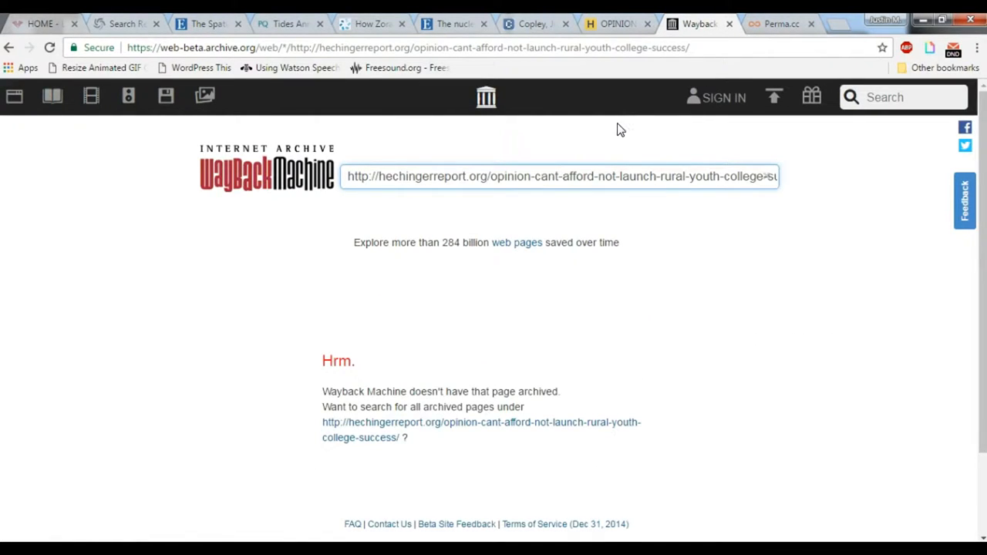
click(401, 47)
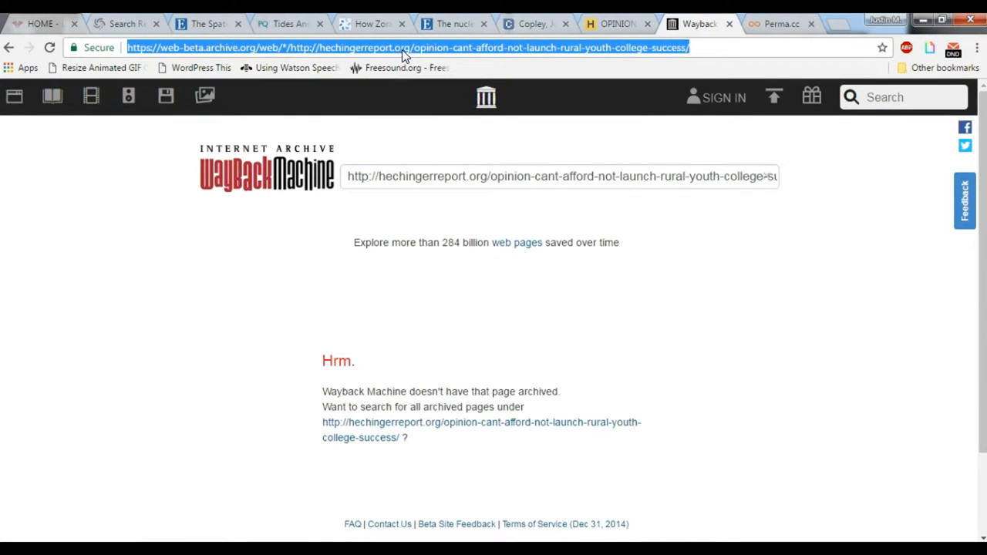
Save the rural youth article via Save Page Now at archive.org/web.
text(archive.org/w)
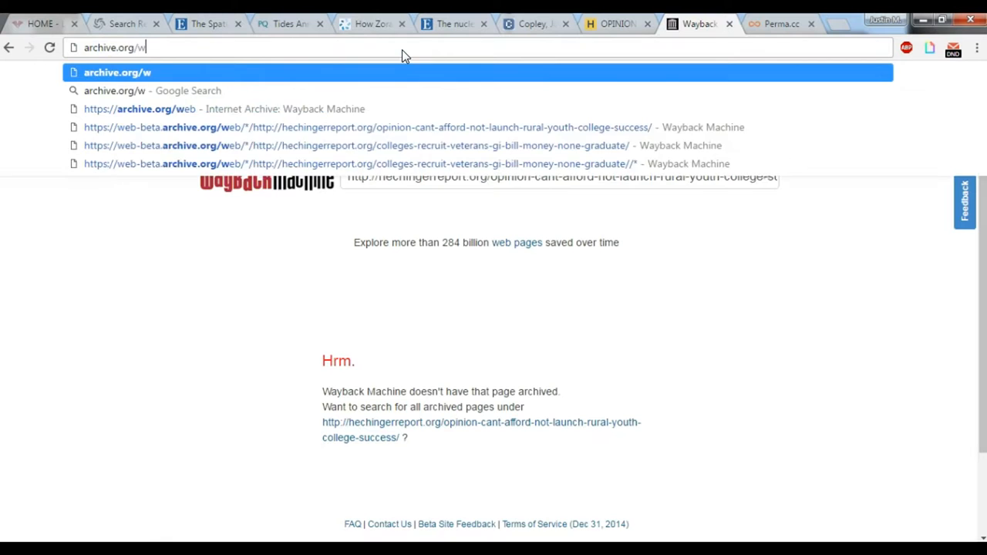
click(117, 71)
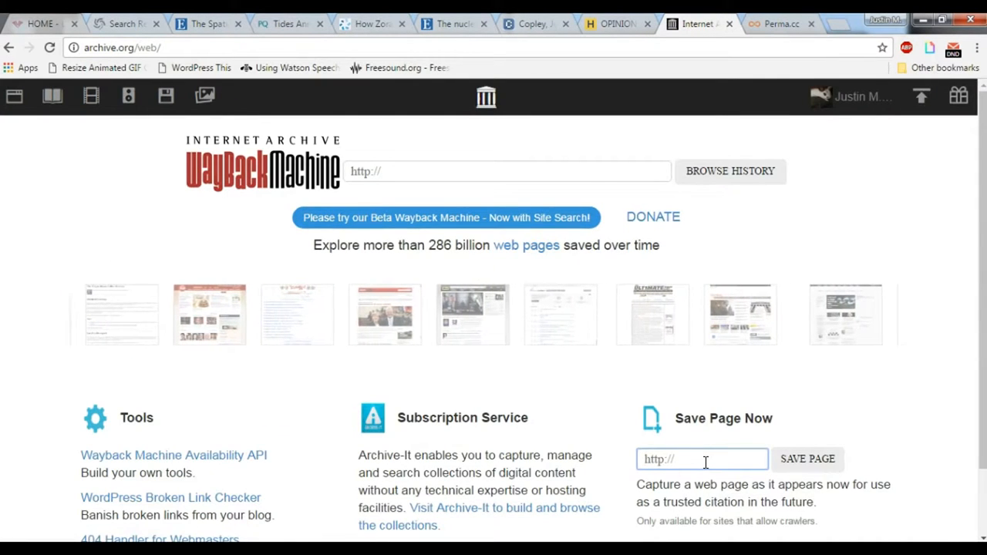
text(l-youth-college-success/)
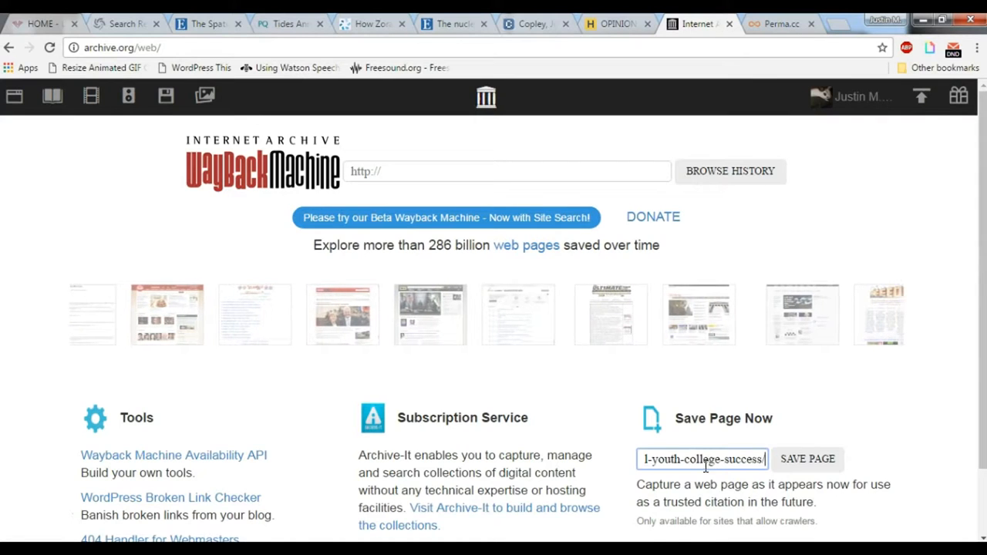
click(807, 459)
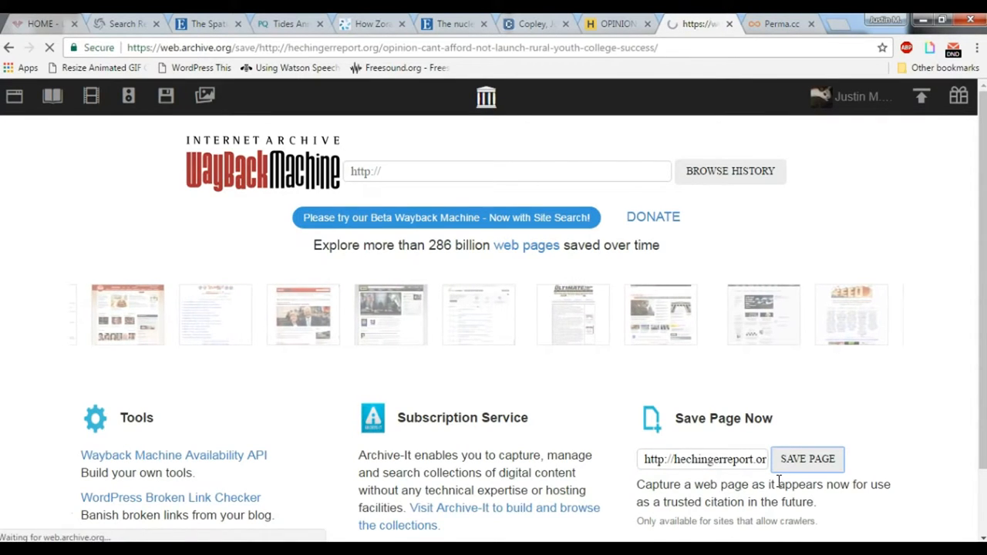
click(806, 459)
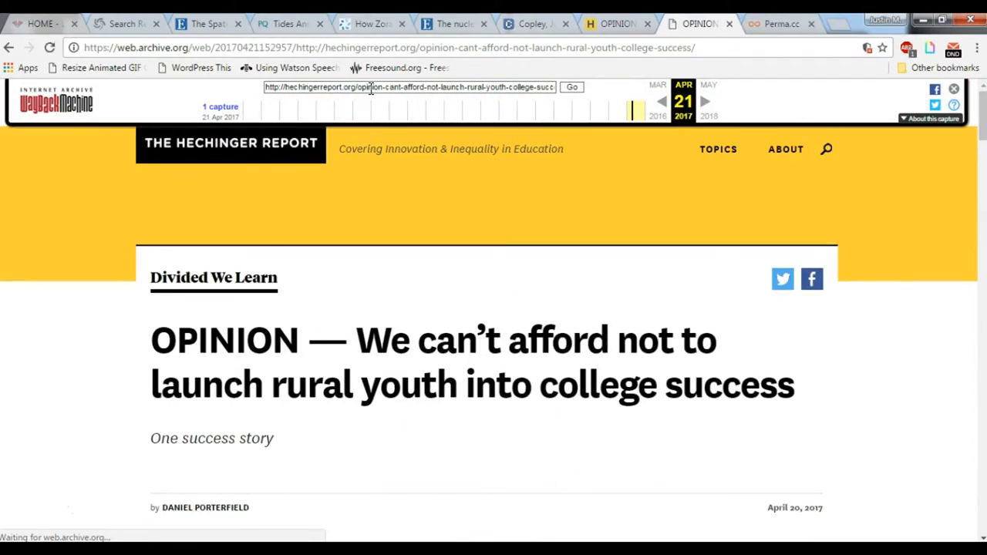
Copy the 21 April 2017 capture's web address and view the archived article.
click(386, 48)
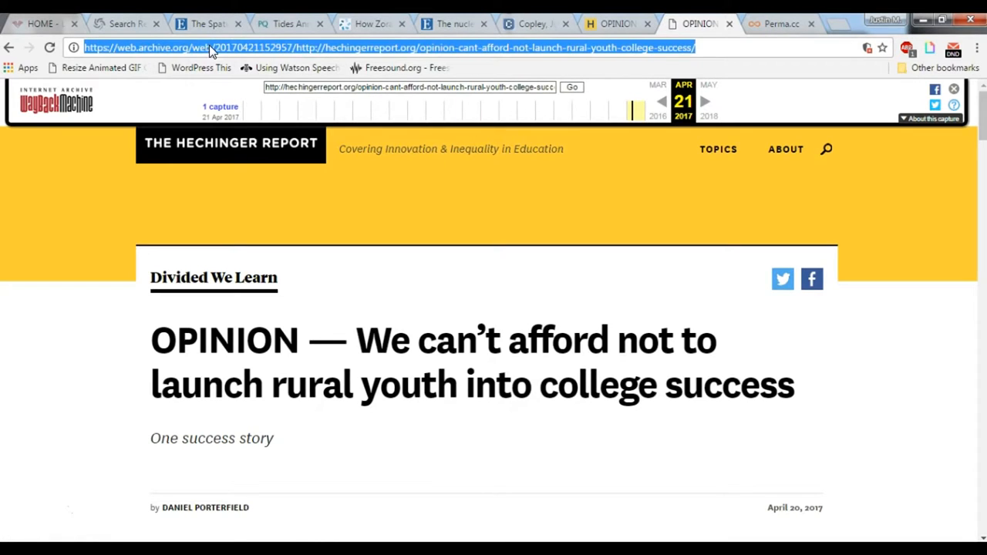
mouse_move(416, 108)
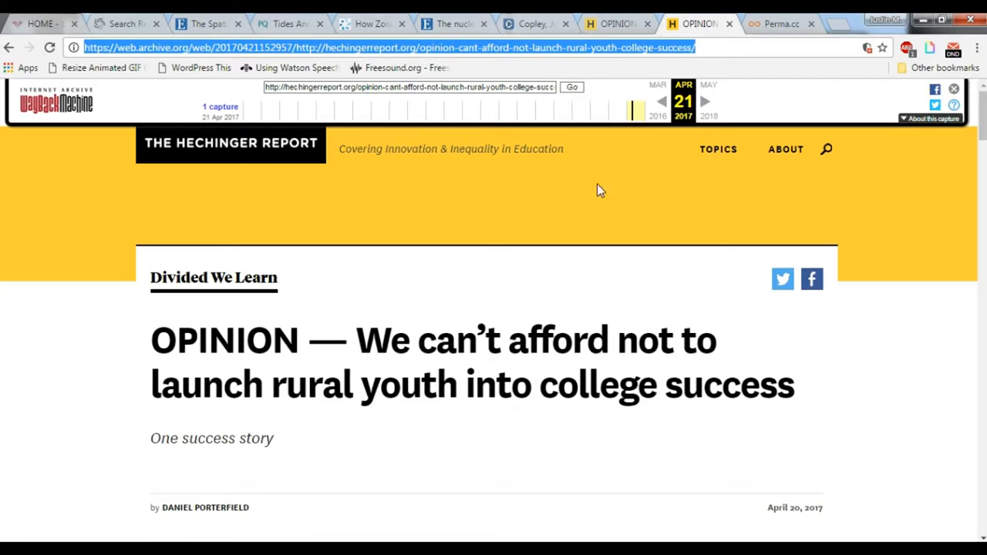
scroll(down, 3)
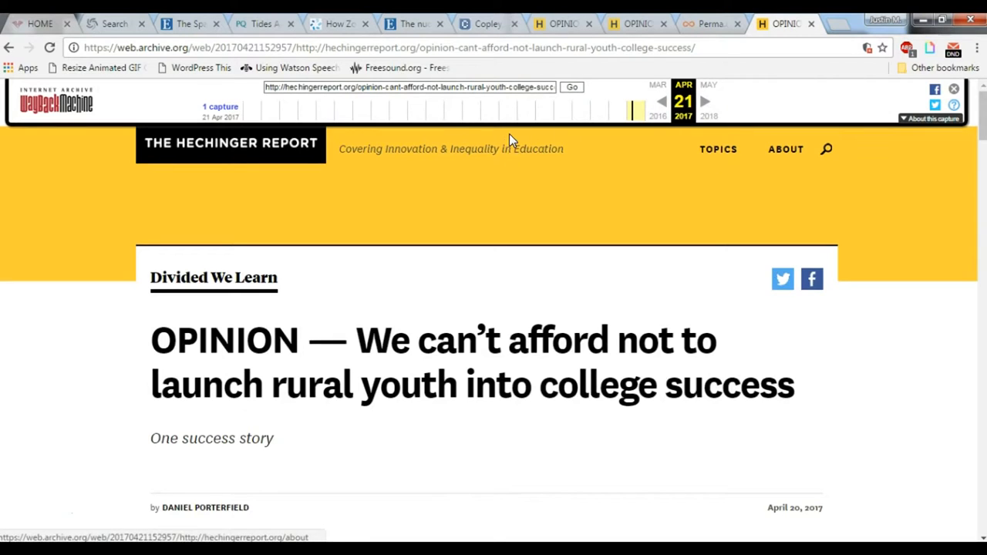
mouse_move(508, 160)
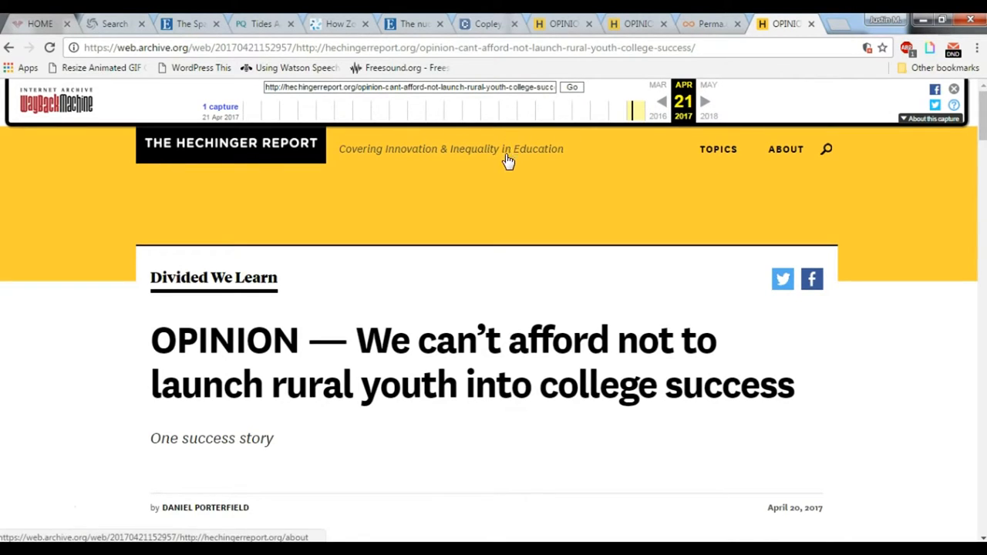
mouse_move(461, 202)
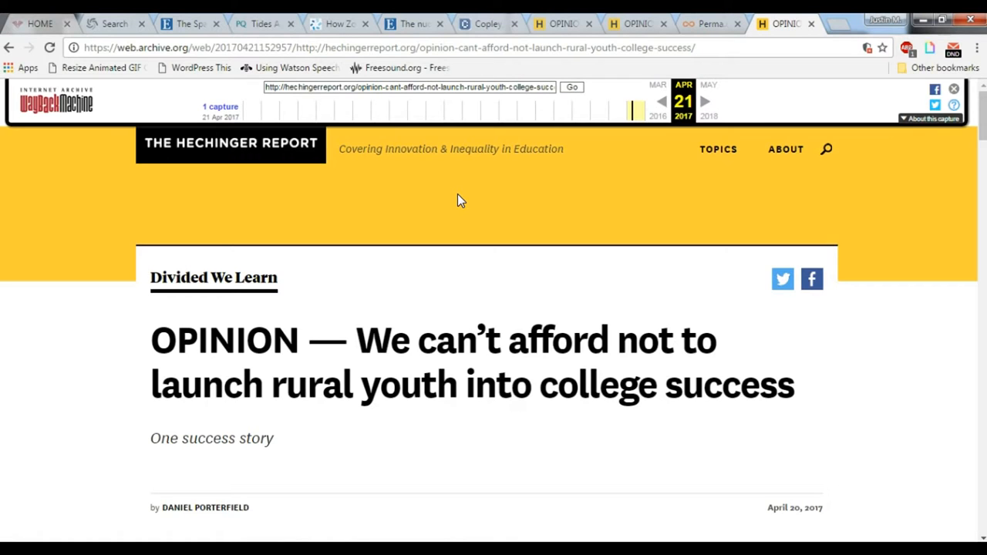
mouse_move(694, 20)
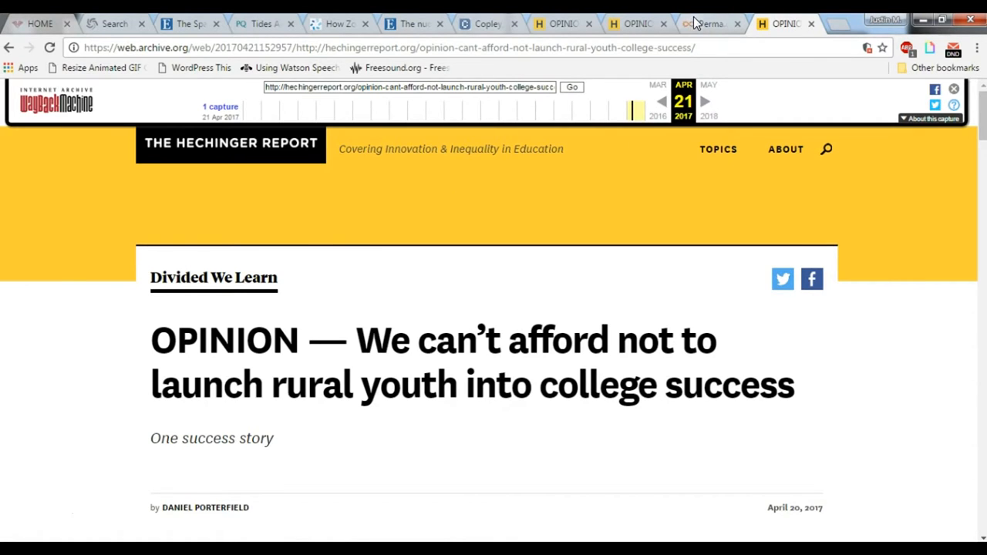
Create a Perma Link for the rural youth article's original address.
click(704, 23)
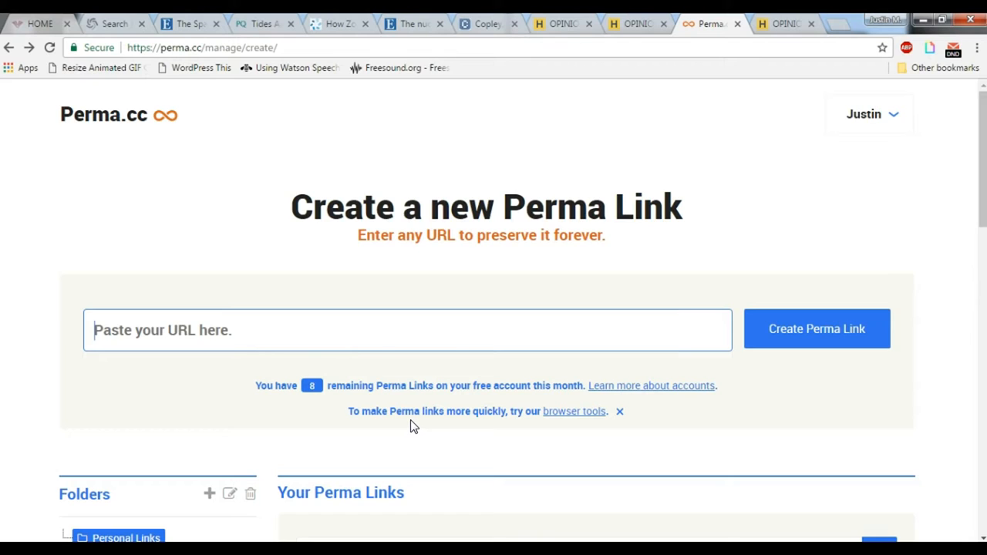
click(816, 329)
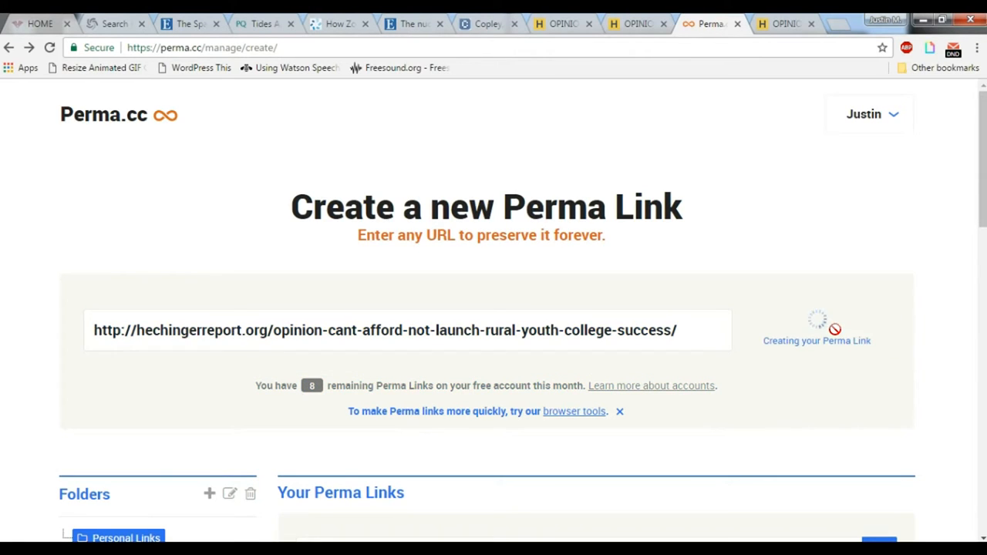